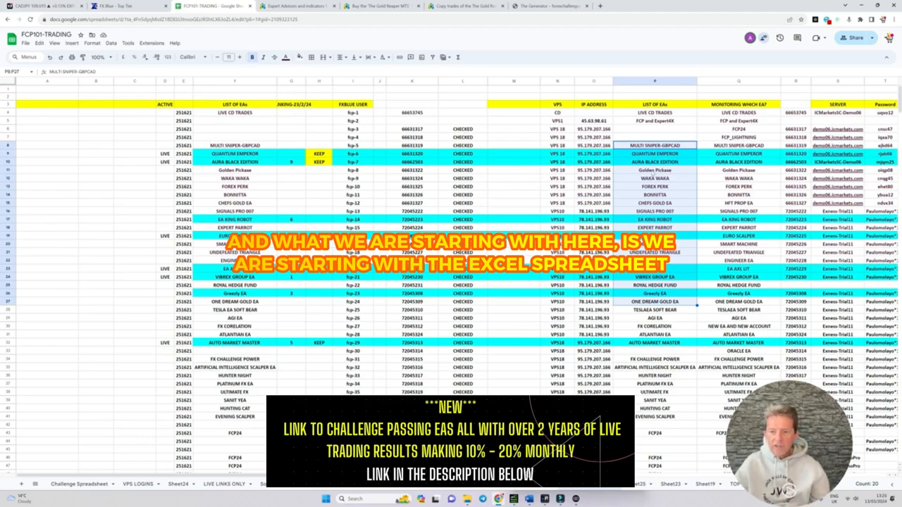
# Step: Highlight the EAs, from MULTI SNIPER-GBPCAD to HUNTING CAT, then show the MQL5 Market page
pyautogui.scroll(-3)
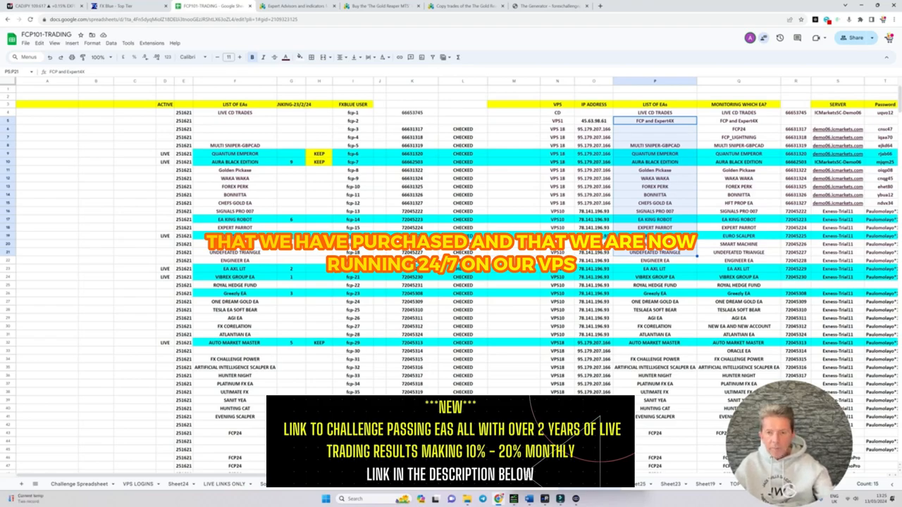
pyautogui.click(654, 145)
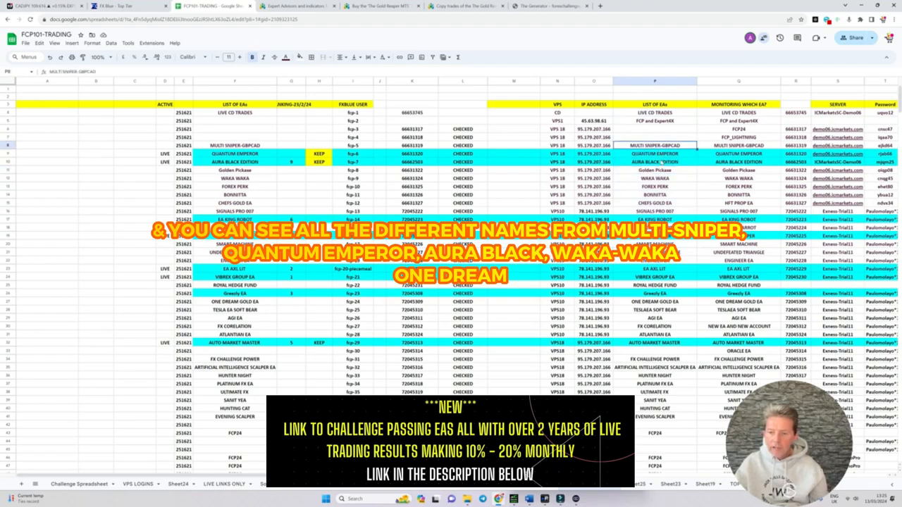
pyautogui.click(654, 153)
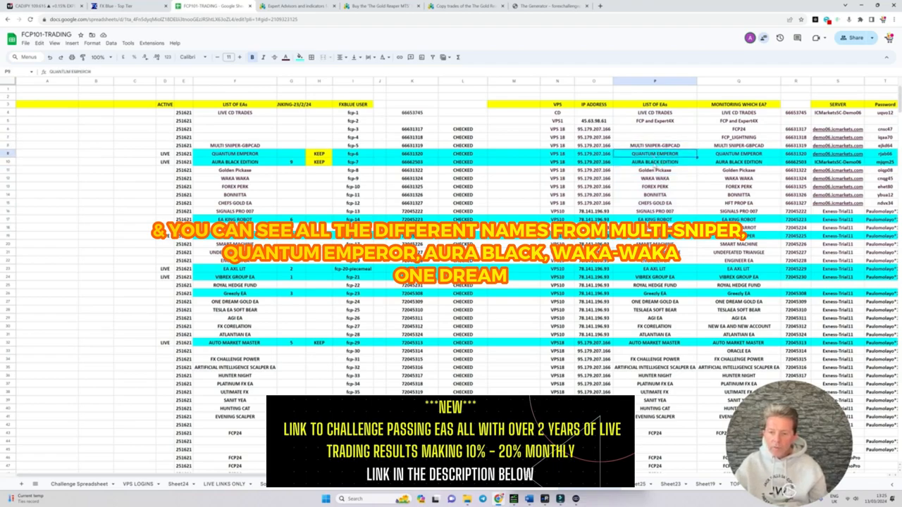
pyautogui.click(654, 301)
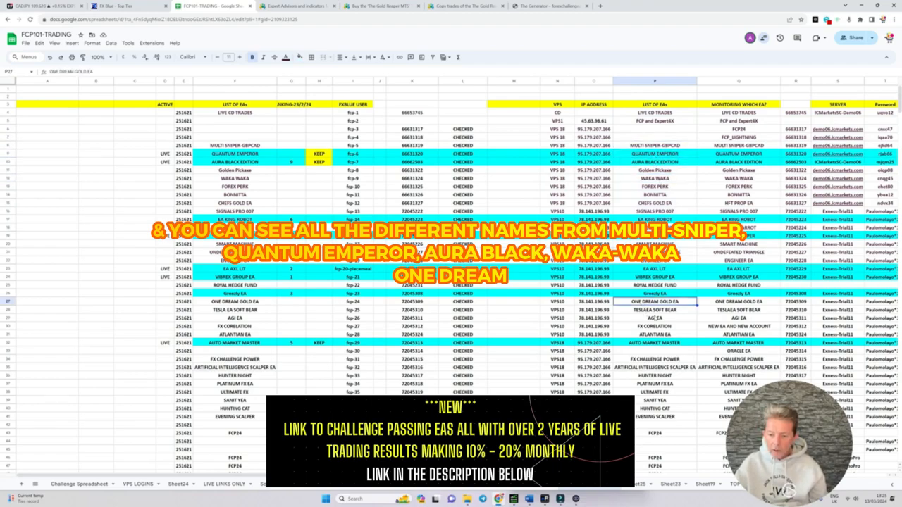
pyautogui.click(654, 359)
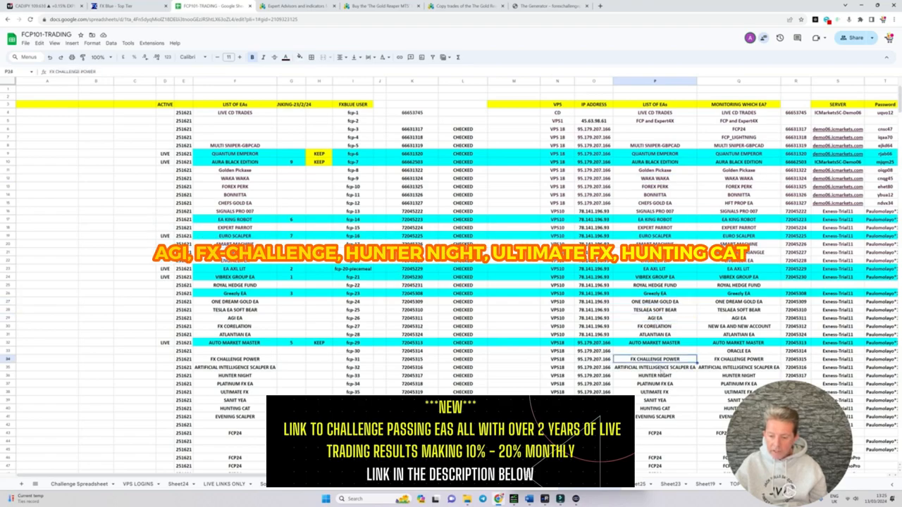
pyautogui.click(653, 391)
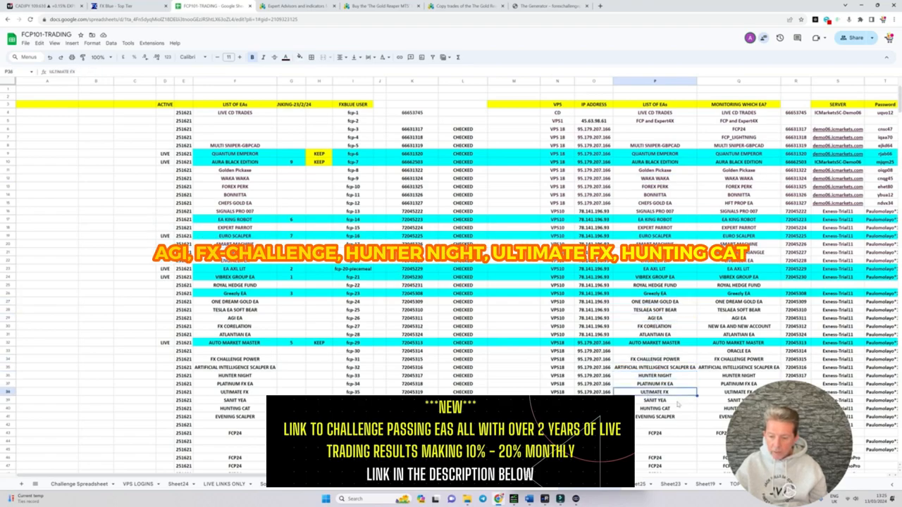
pyautogui.click(654, 408)
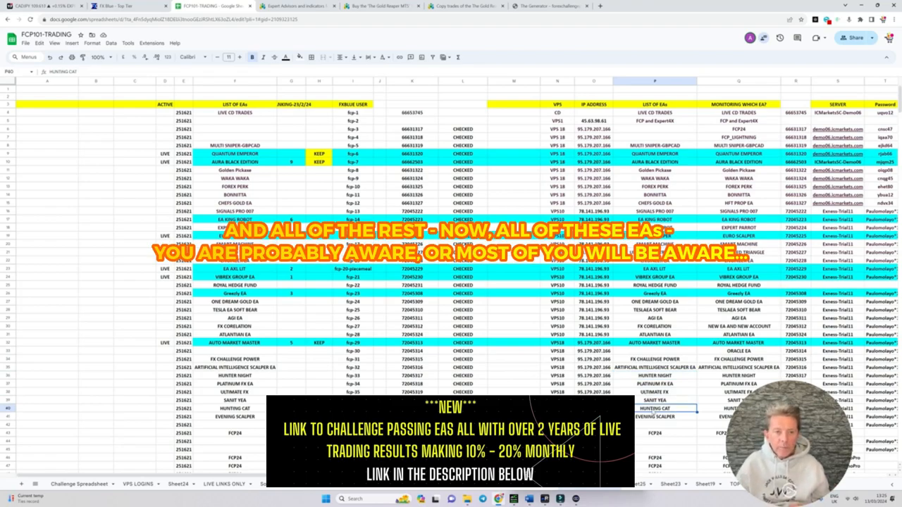
pyautogui.moveTo(537, 266)
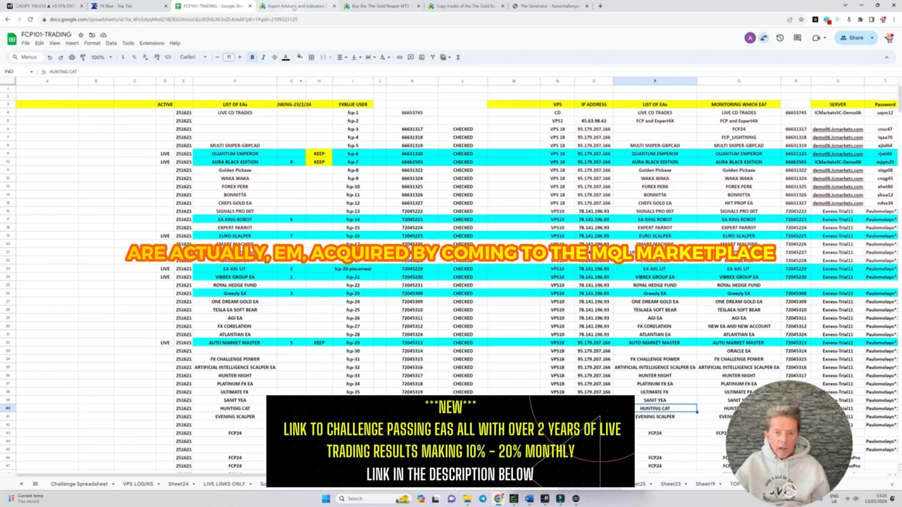
pyautogui.click(296, 6)
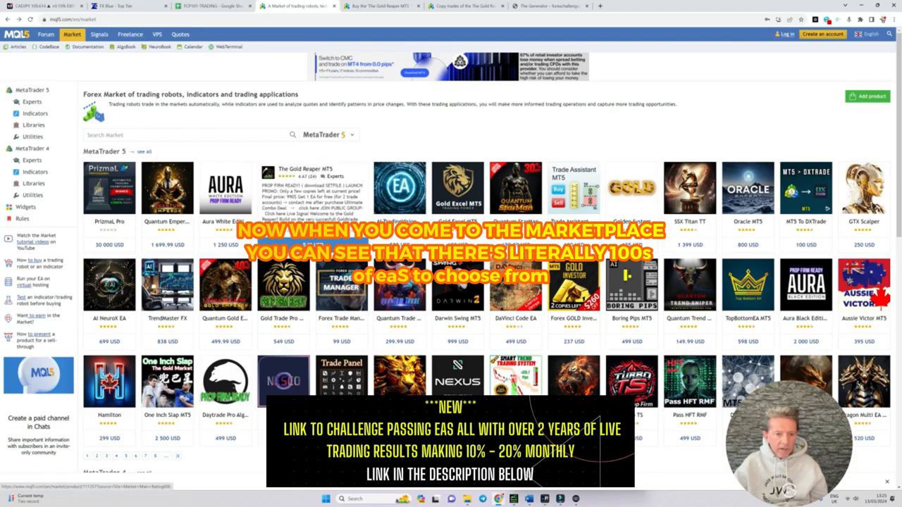
pyautogui.scroll(-3)
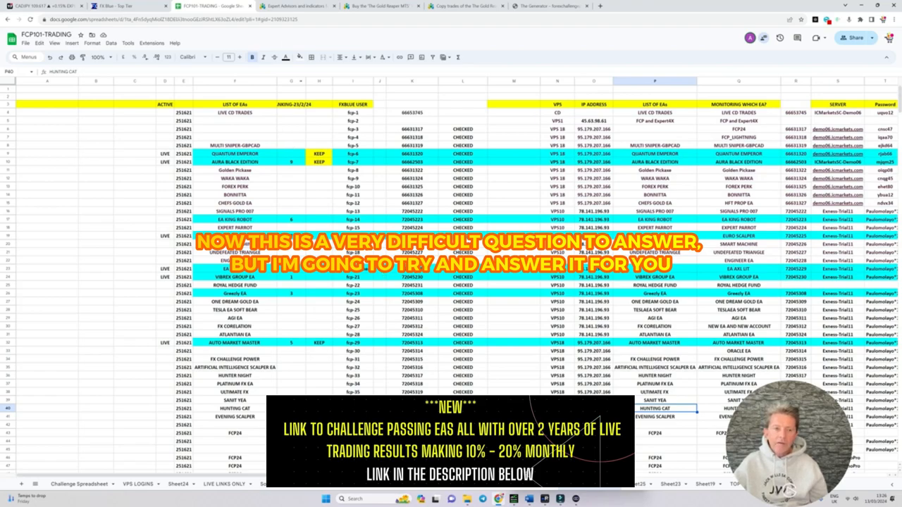
pyautogui.click(296, 6)
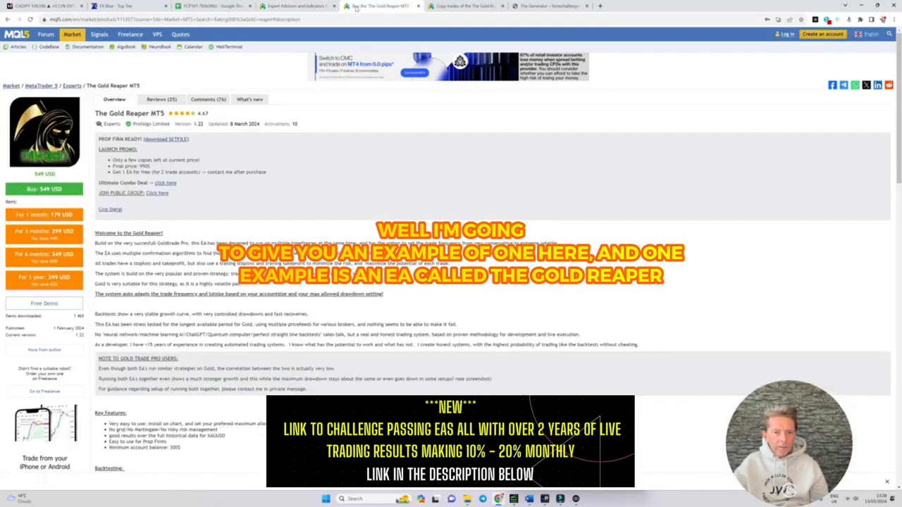
pyautogui.doubleClick(115, 114)
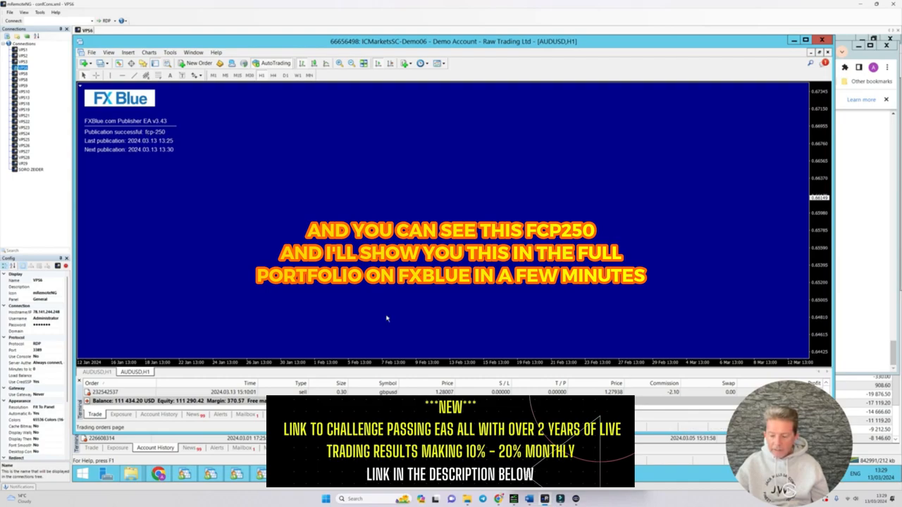
pyautogui.moveTo(674, 253)
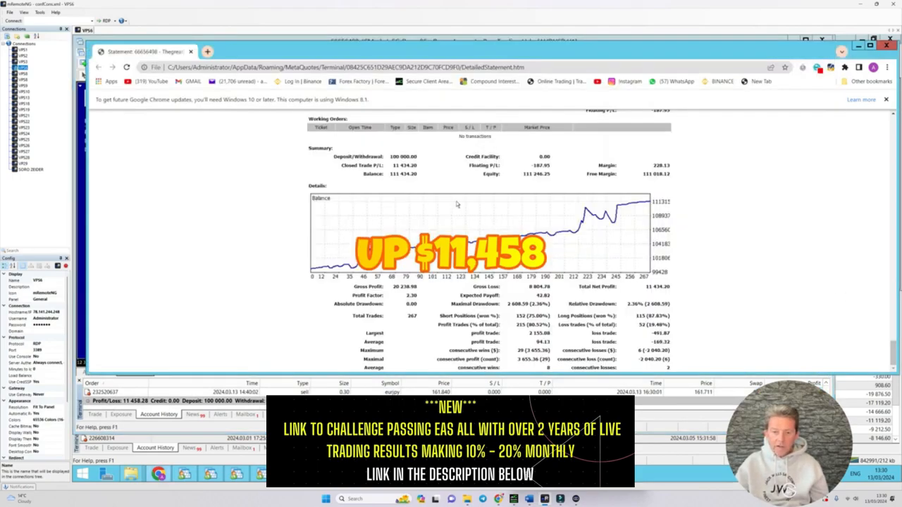
pyautogui.moveTo(346, 213)
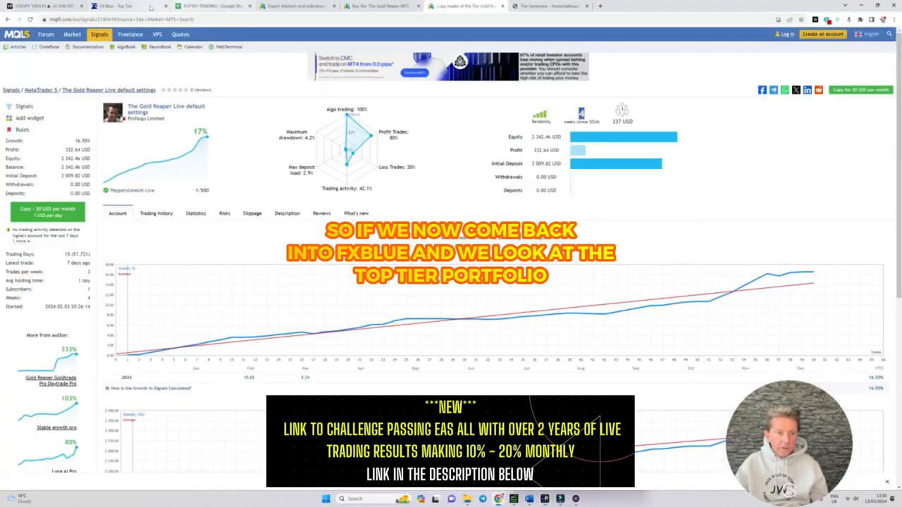
# Step: Switch to the FX Blue tab showing the top tier portfolio results
pyautogui.click(113, 6)
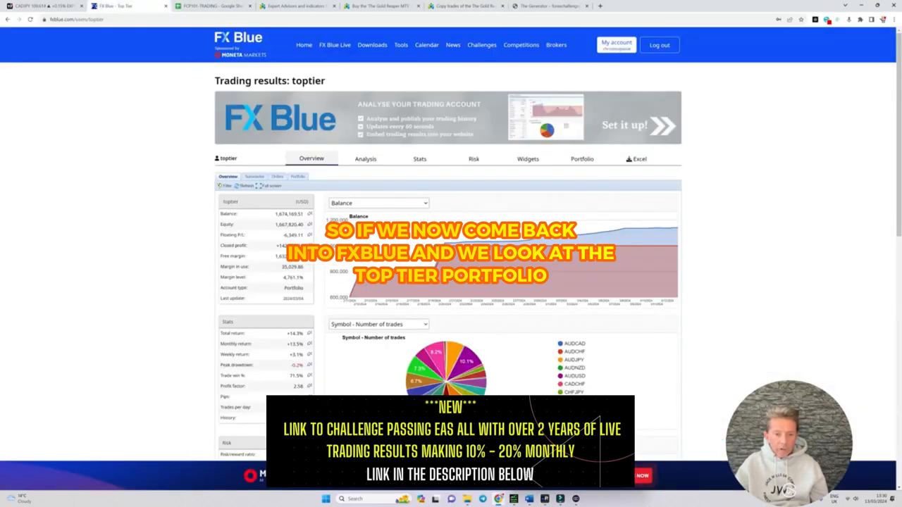
pyautogui.doubleClick(308, 80)
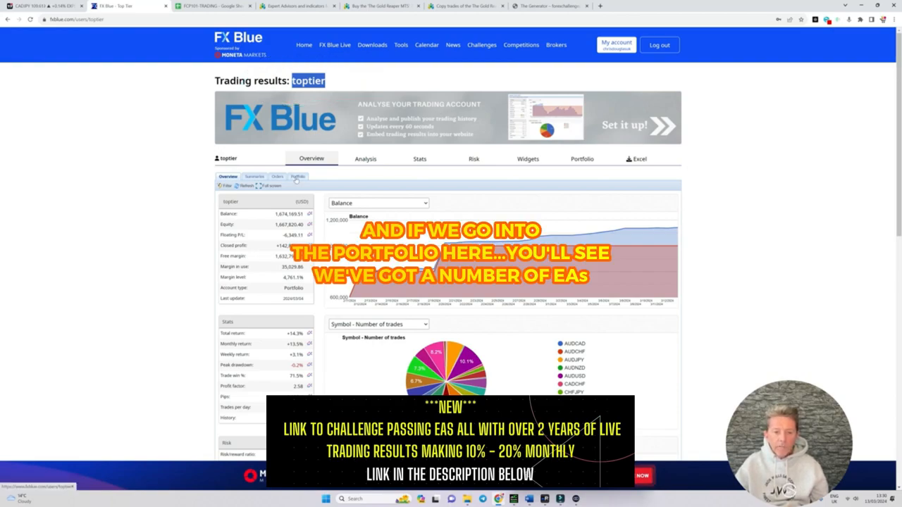
pyautogui.click(296, 177)
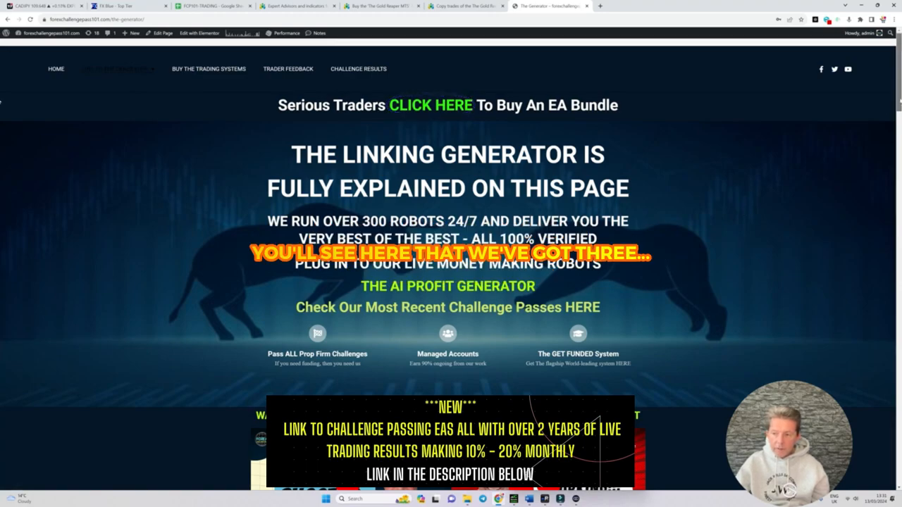
# Step: Scroll past the Multi-Challenge Pass portfolio to the Top Tier FX Blue report
pyautogui.scroll(-3)
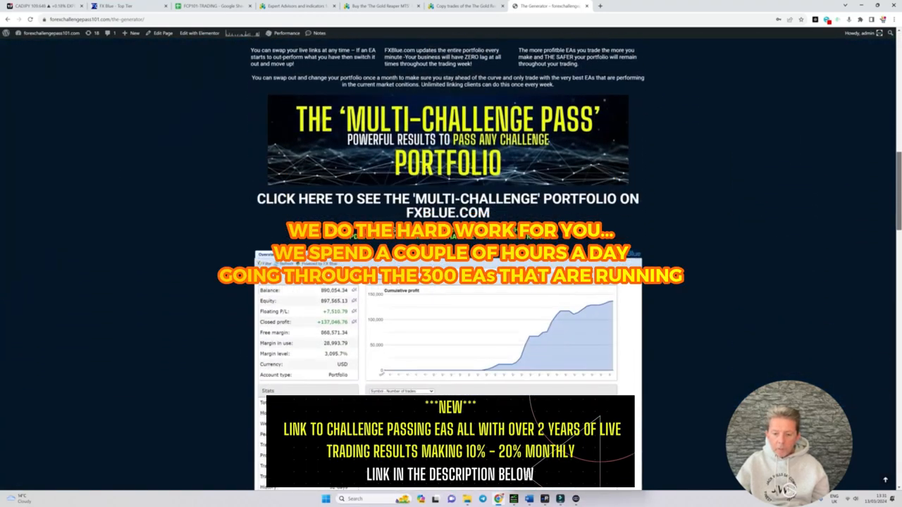
pyautogui.scroll(-3)
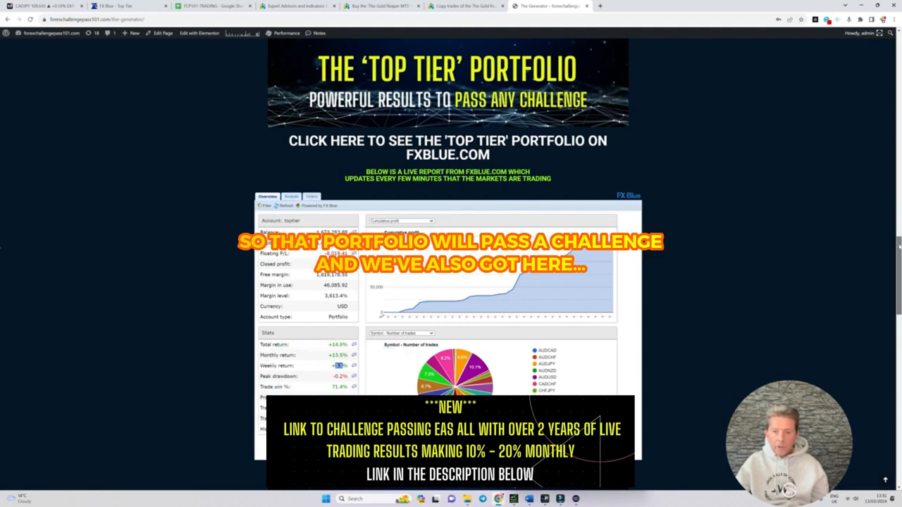
# Step: Scroll past the Very-Stable portfolio to the Mirror Linking EA setup video
pyautogui.scroll(-3)
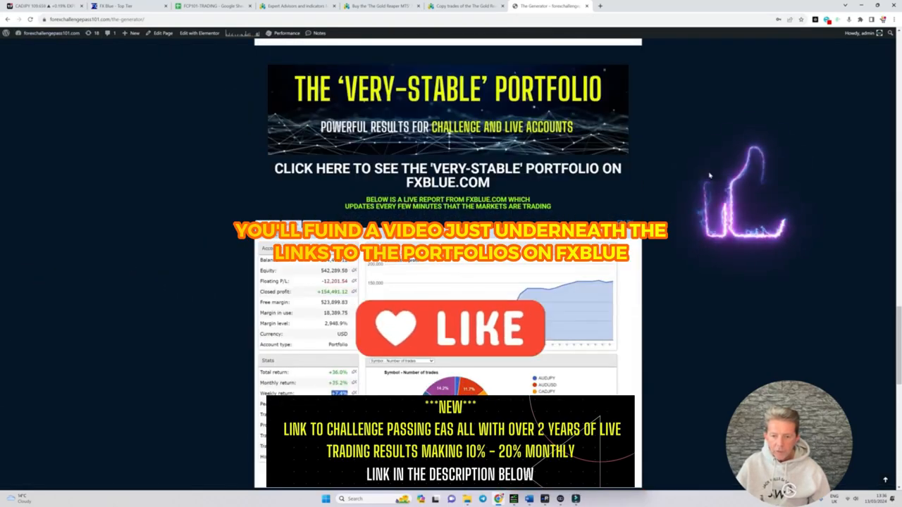
pyautogui.scroll(-3)
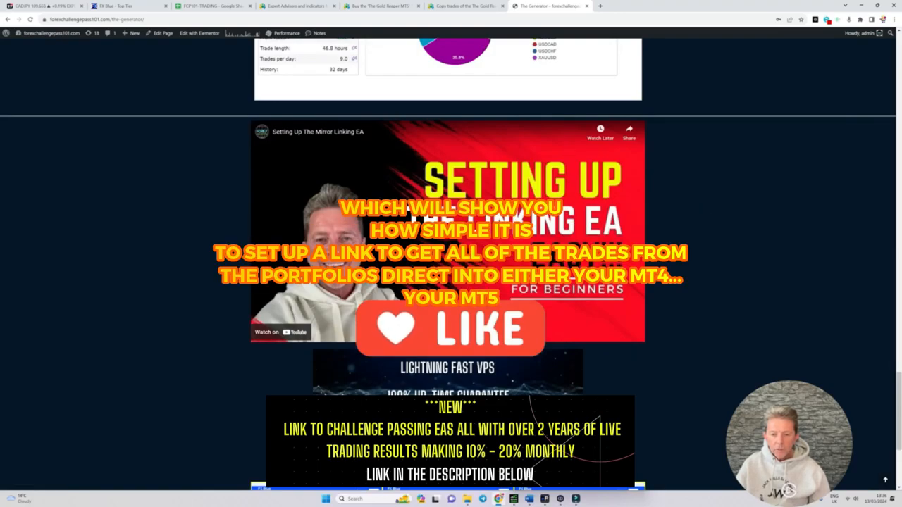